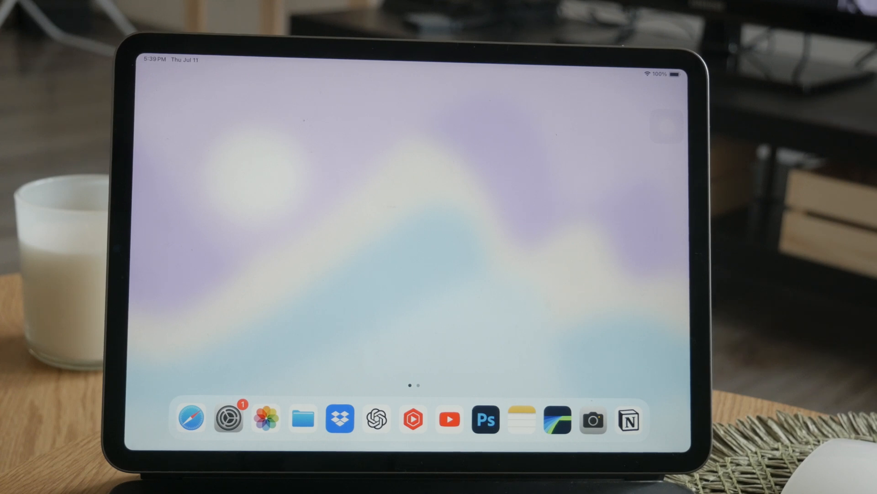
# Launch Notion from the dock and land on the Notion test page, ready to edit Gtytbt
pyautogui.click(629, 419)
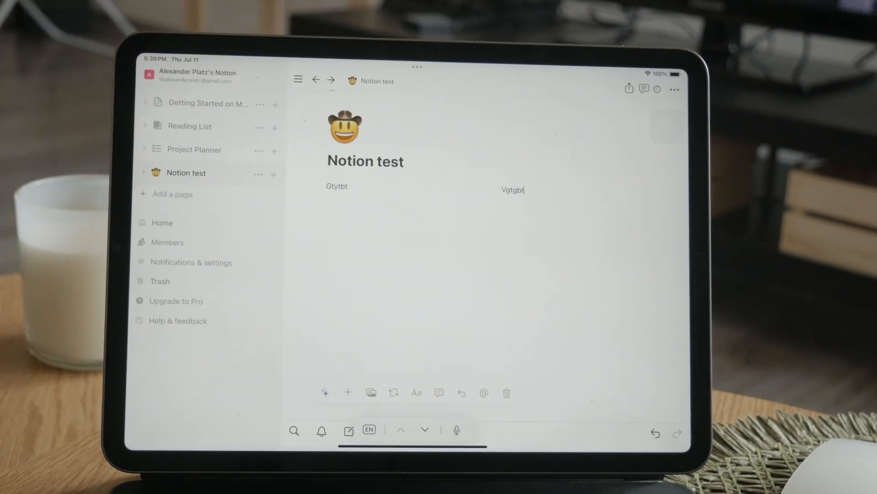
pyautogui.click(674, 88)
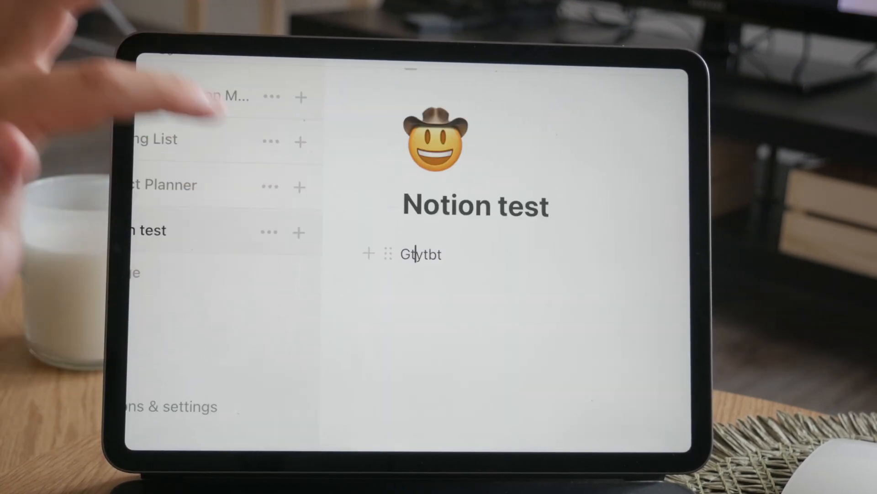
pyautogui.doubleClick(421, 254)
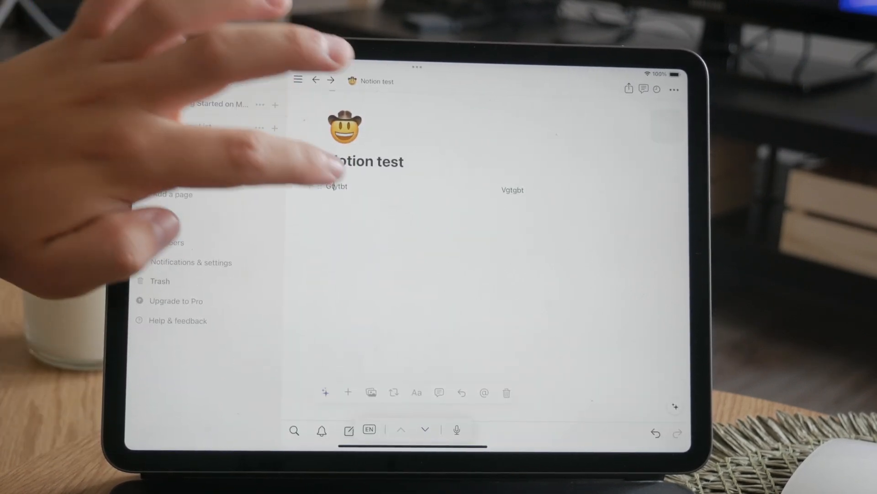
# Style the word Gtytbt as bold, italic, underlined and struck through
pyautogui.doubleClick(336, 186)
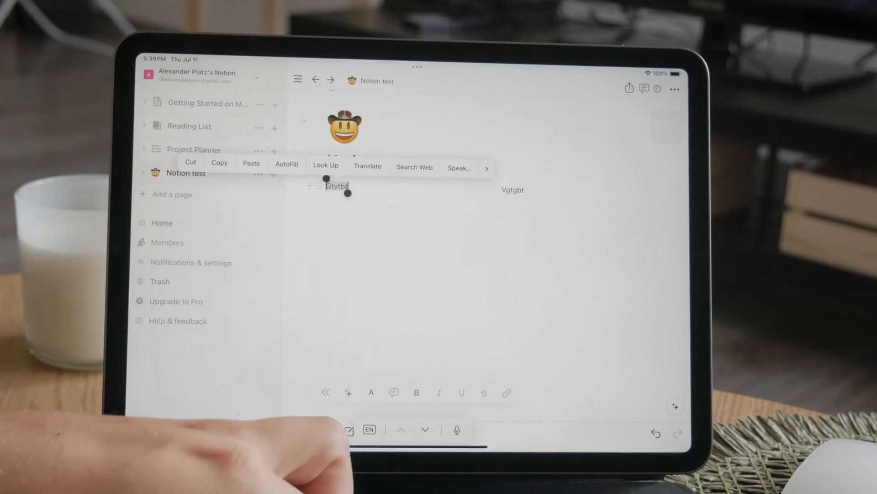
pyautogui.click(417, 392)
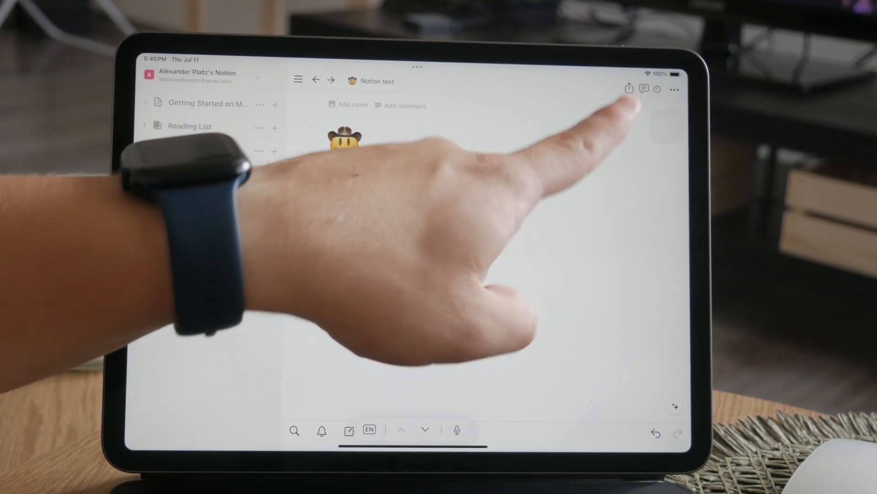
# Switch the Notion test page font to Serif from the page options
pyautogui.click(674, 88)
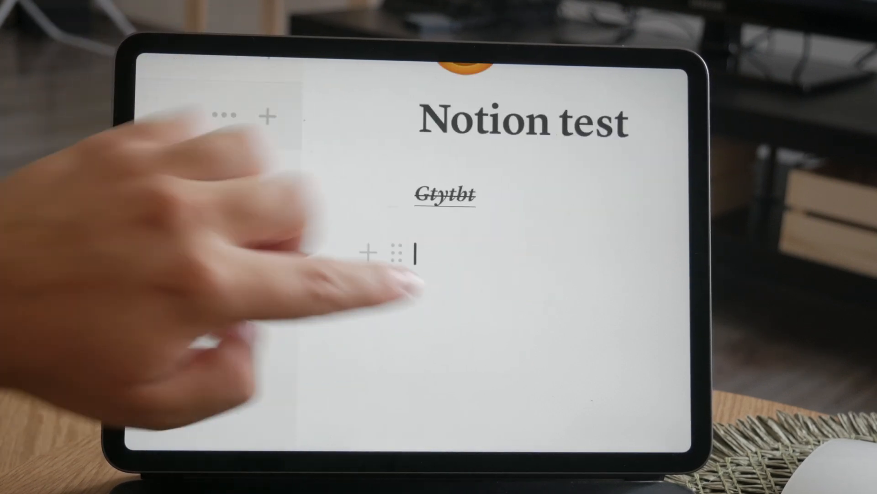
# Enter the text Vgtgbt as a new block beside Gtytbt
pyautogui.write('Vgtgbt')
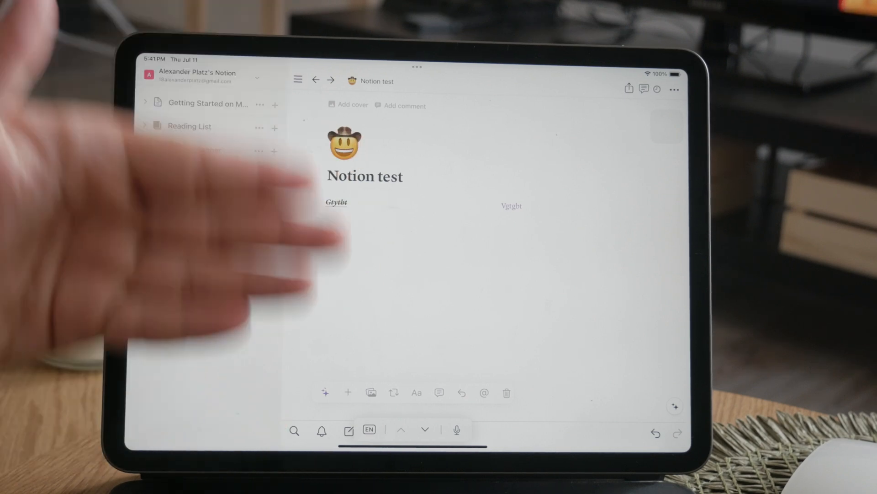
# Insert an empty Callout block below the Gtytbt and Vgtgbt row
pyautogui.click(347, 392)
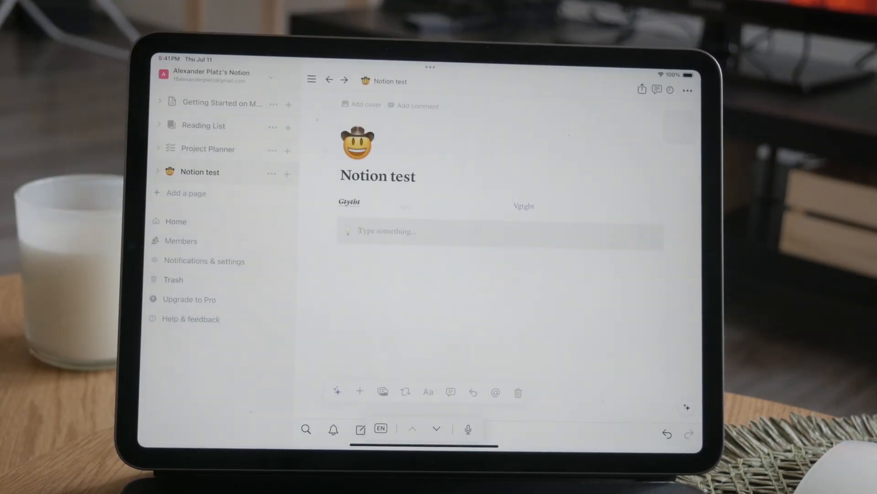
# Change the page icon from the cowboy emoji to the orange clock from the built-in Icons set
pyautogui.click(356, 144)
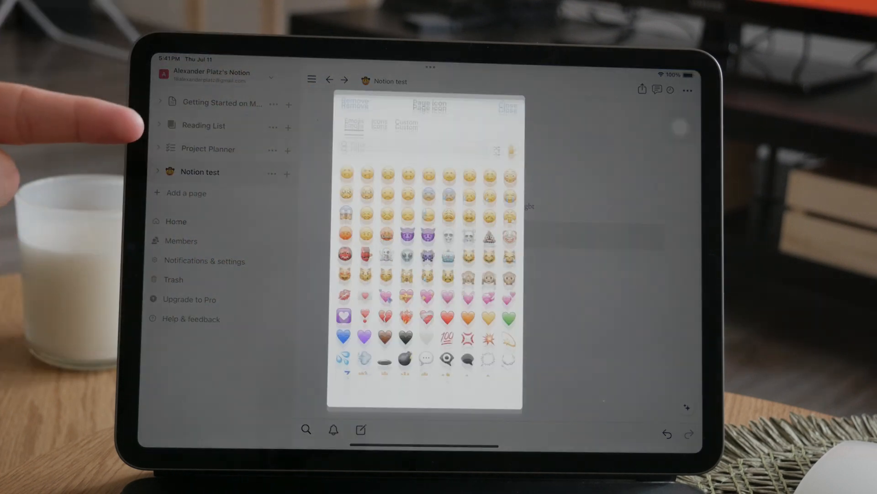
pyautogui.scroll(-3)
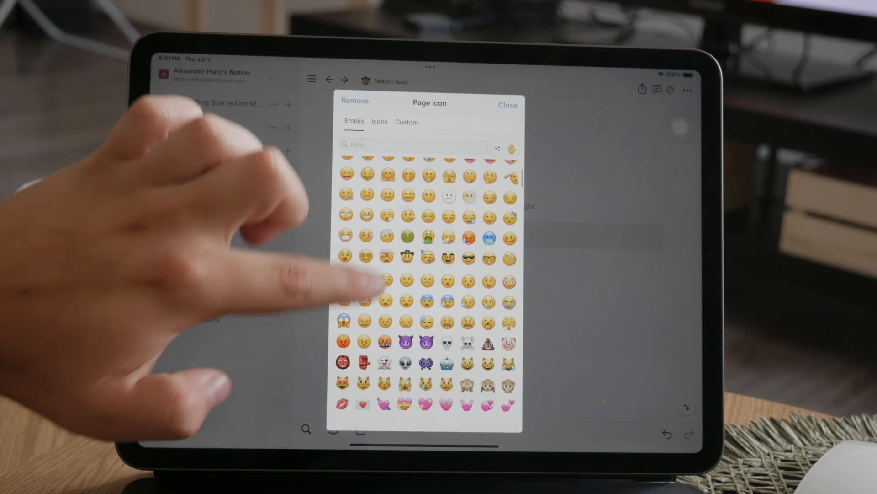
pyautogui.click(406, 121)
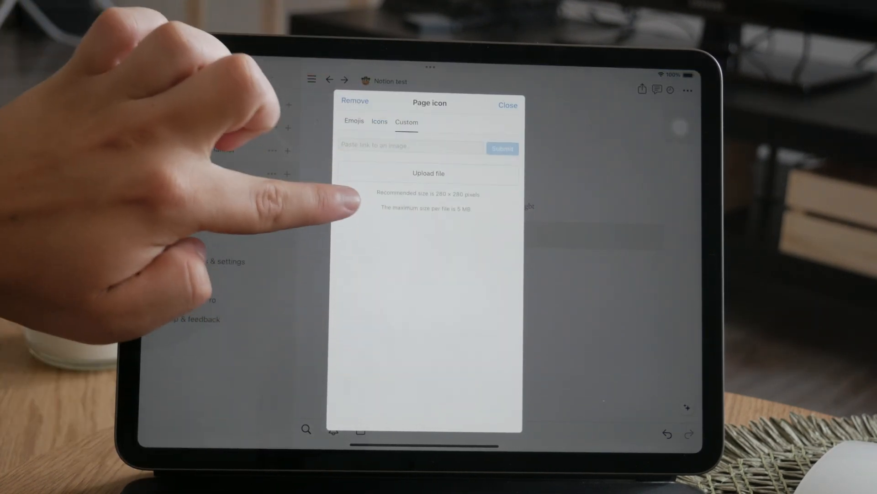
pyautogui.click(380, 122)
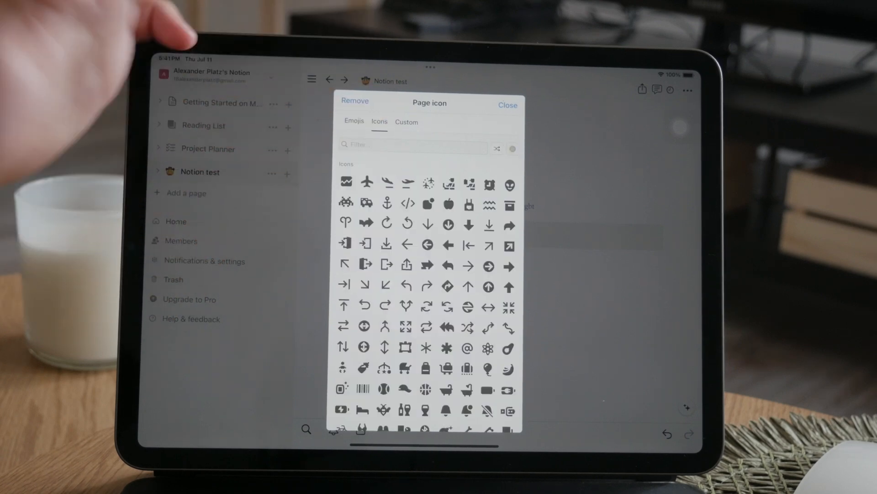
pyautogui.scroll(-3)
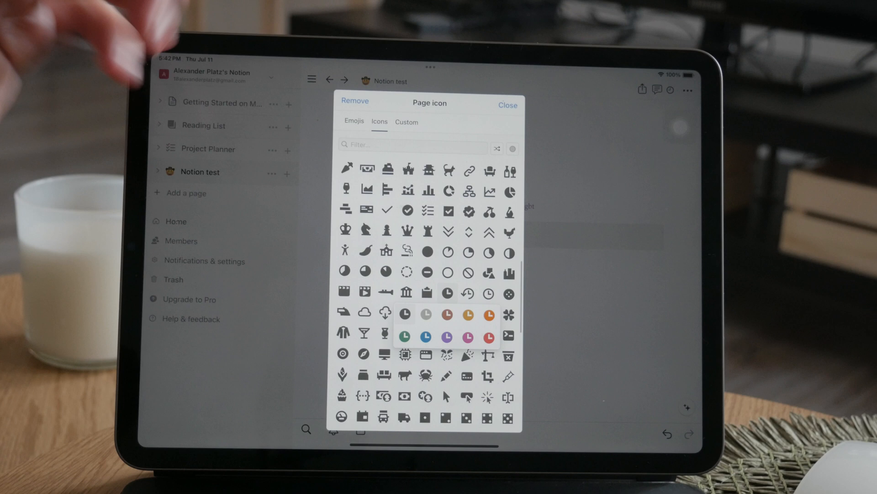
pyautogui.click(447, 335)
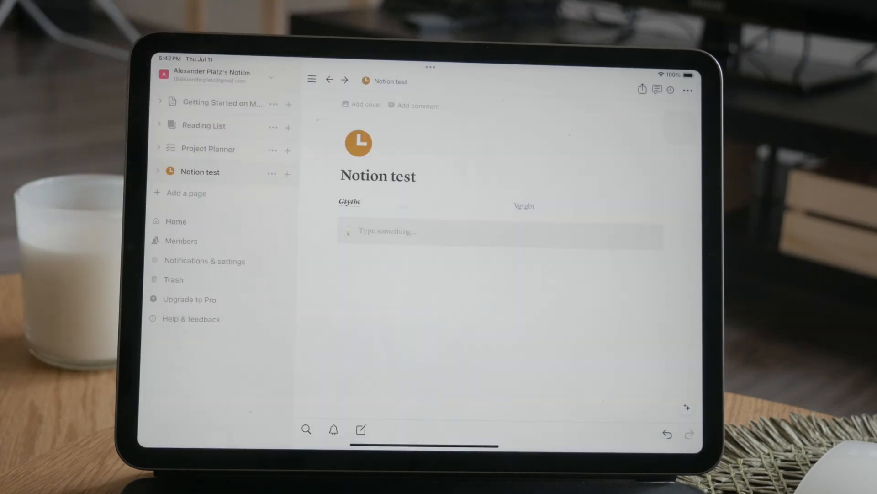